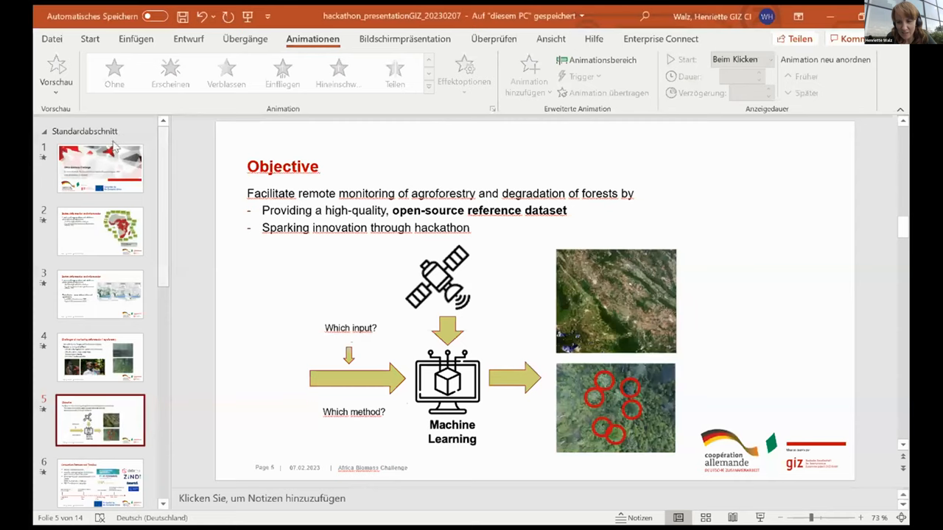
Jump to the Africa Biomass Challenge title slide via its thumbnail
left_click(100, 168)
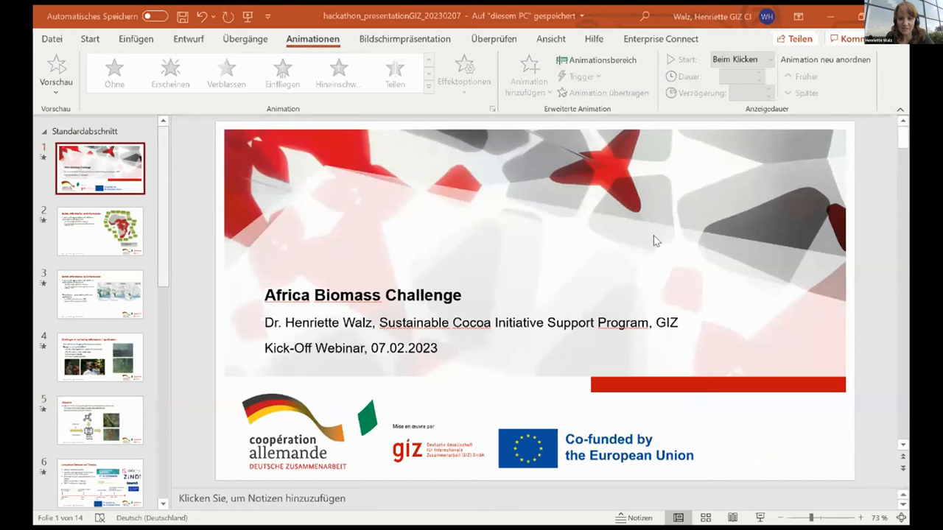
mouse_move(844, 155)
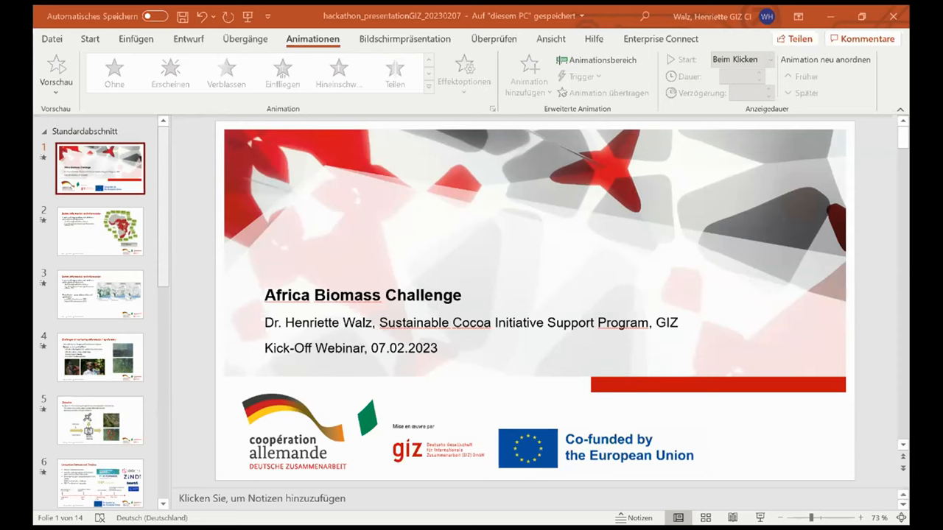
Start the full-screen slide show and reach the Stakes deforestation and reforestation slide
left_click(99, 294)
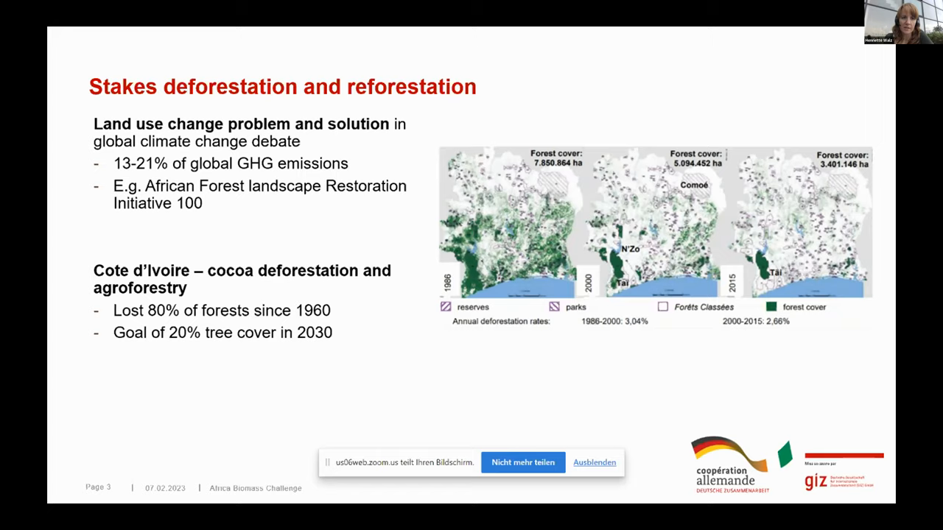
Advance the slide show to the Challenges of monitoring deforestation / agroforestry slide
key("right")
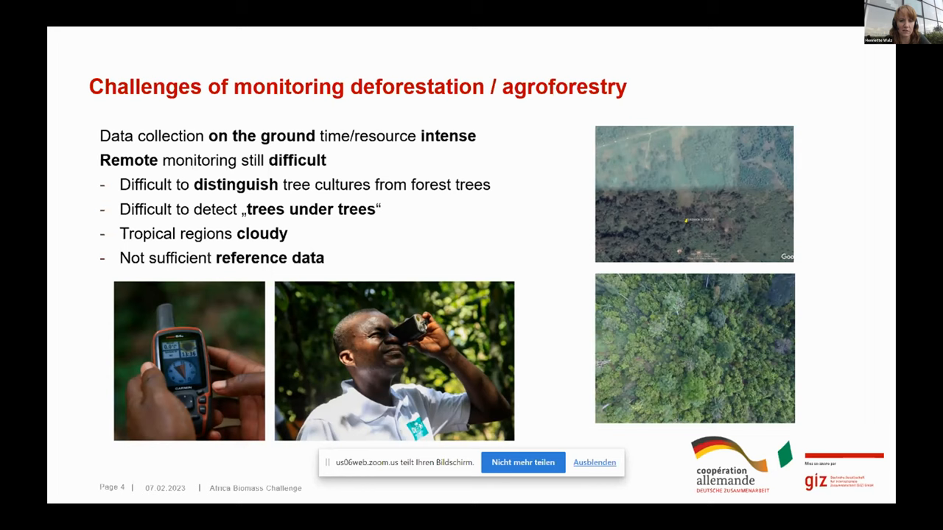
Advance past the Objective slide to Consortium Partners and Timeline, page 6
key("right")
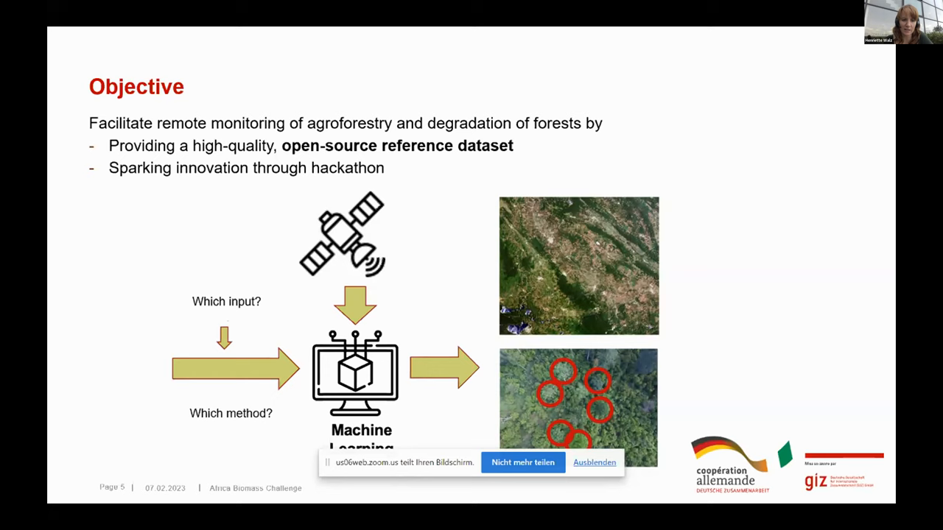
key("right")
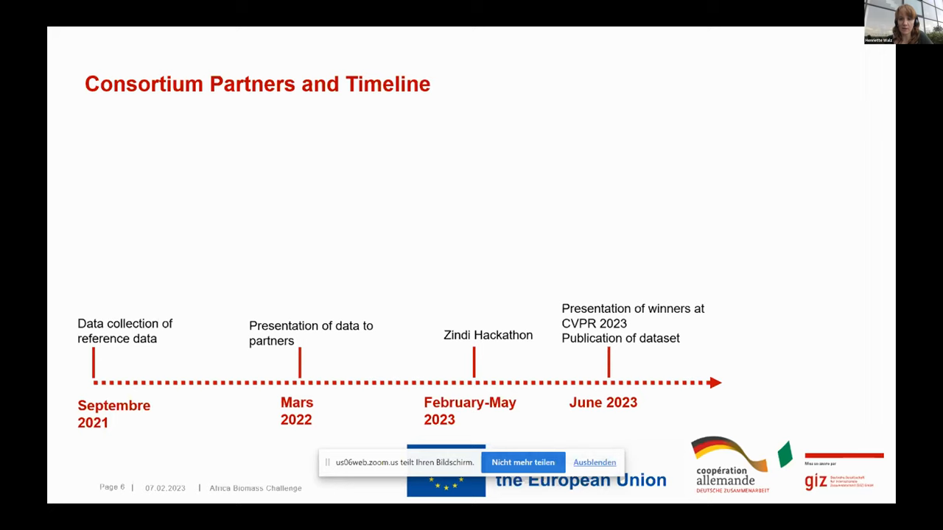
Trigger the animation revealing the partners list and logos above the timeline
key("right")
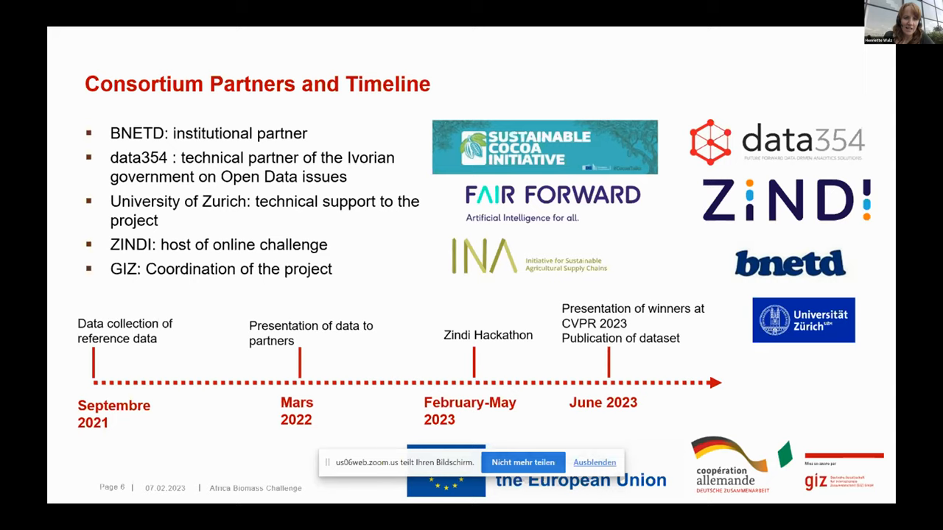
key("Right")
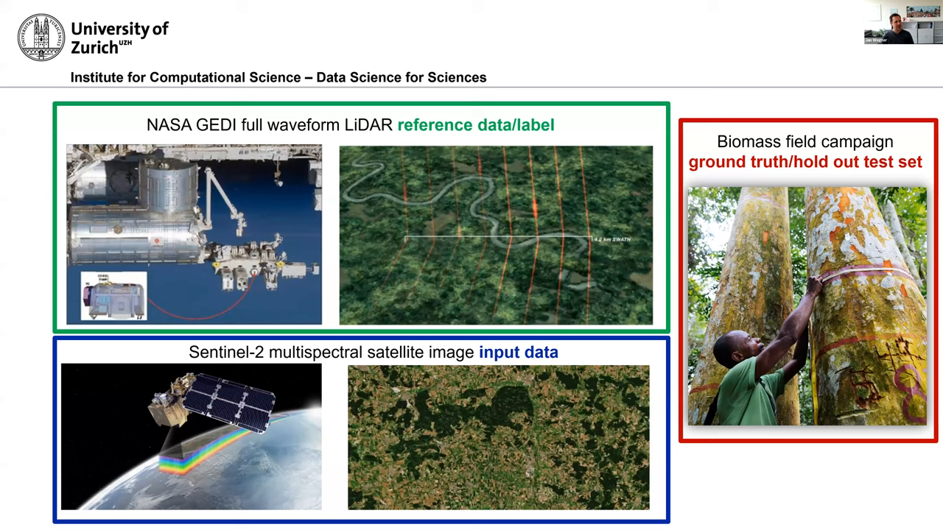
mouse_move(748, 4)
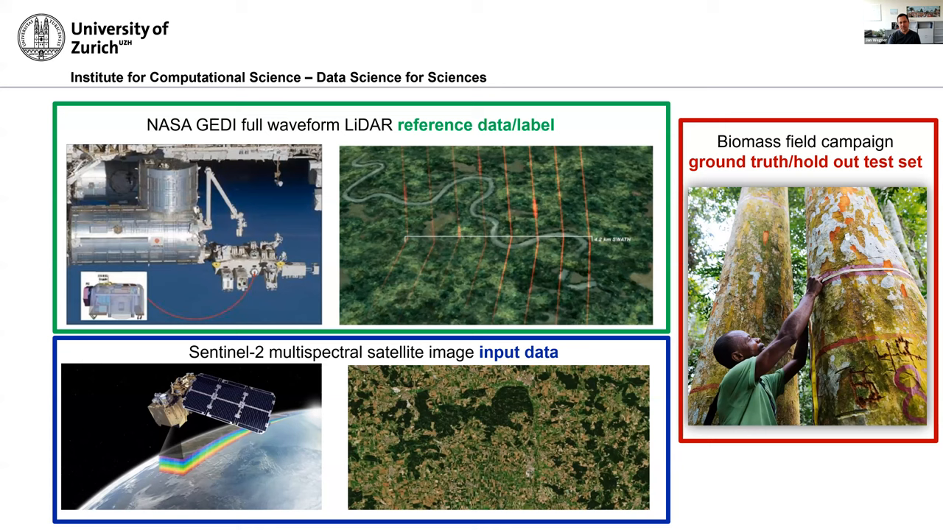
key("right")
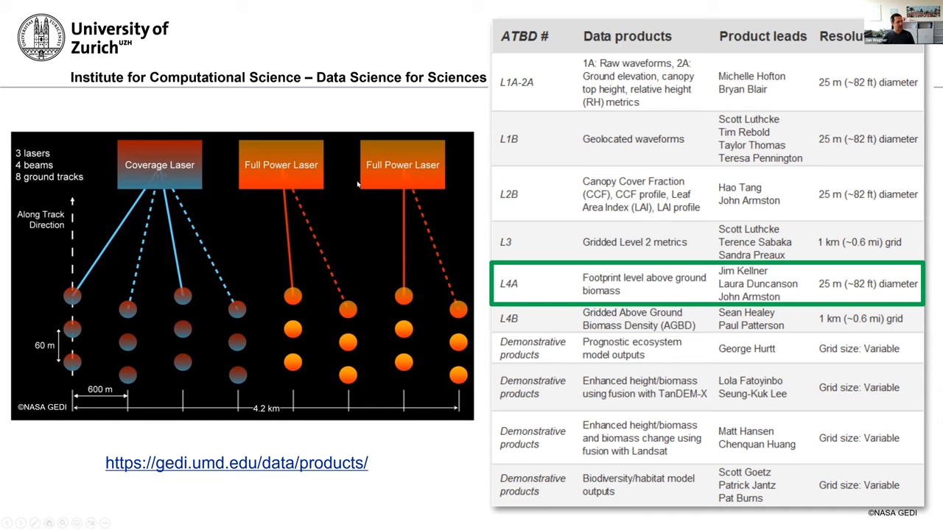
mouse_move(370, 198)
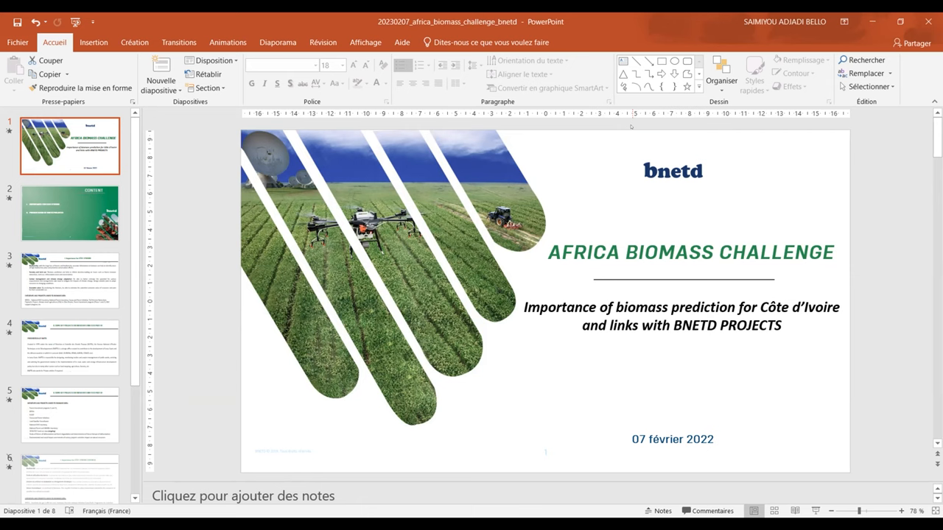
Switch between the third slide and the title slide thumbnails of the africa_biomass_challenge_bnetd deck
left_click(70, 280)
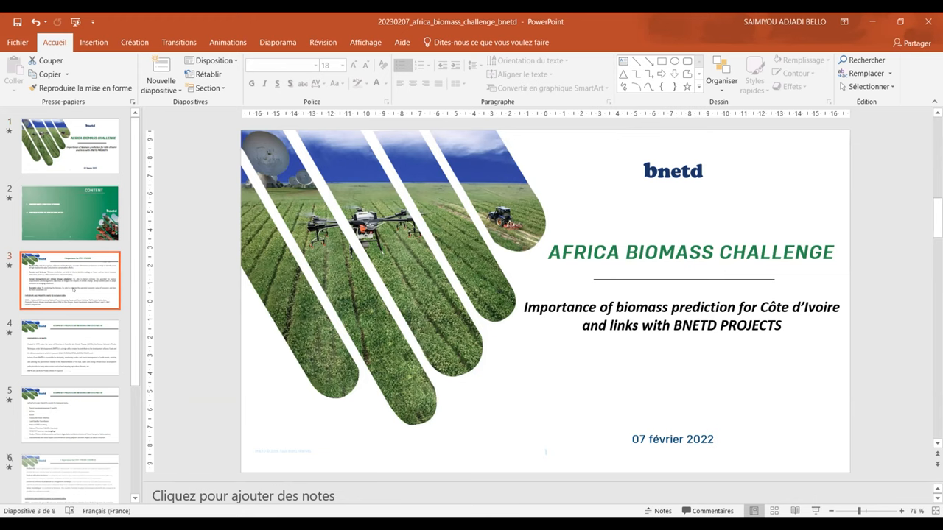
left_click(70, 145)
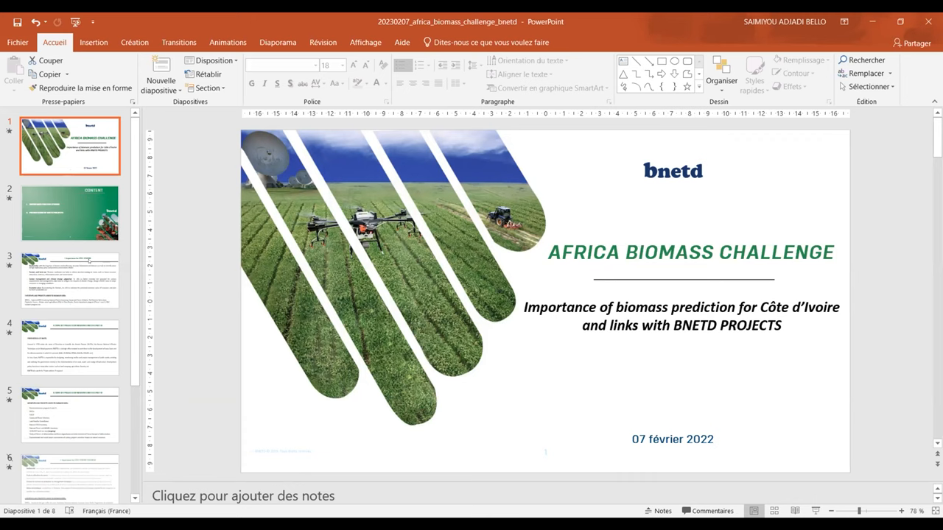
left_click(70, 281)
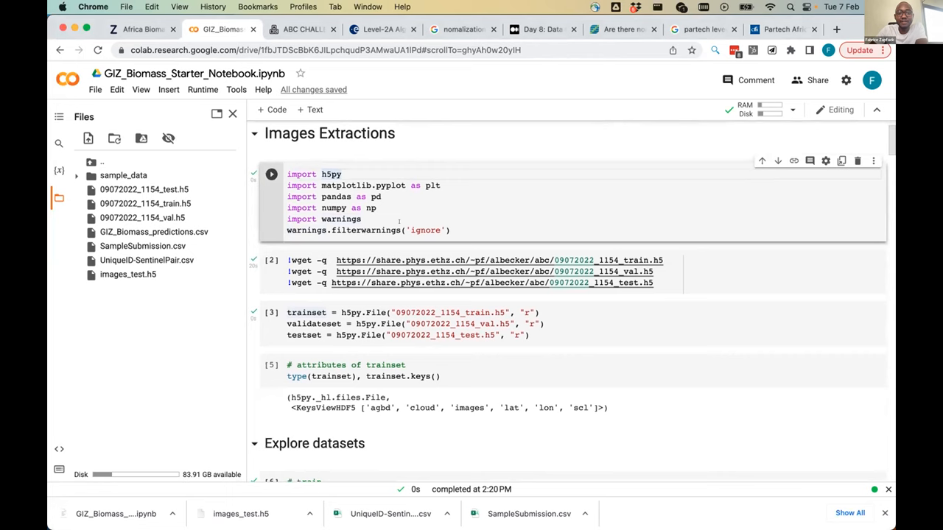
mouse_move(476, 109)
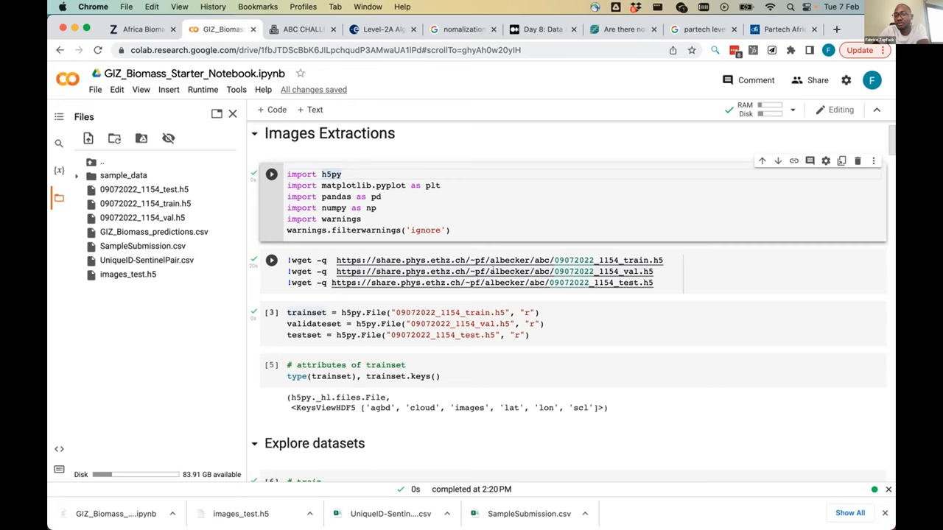
left_click(341, 174)
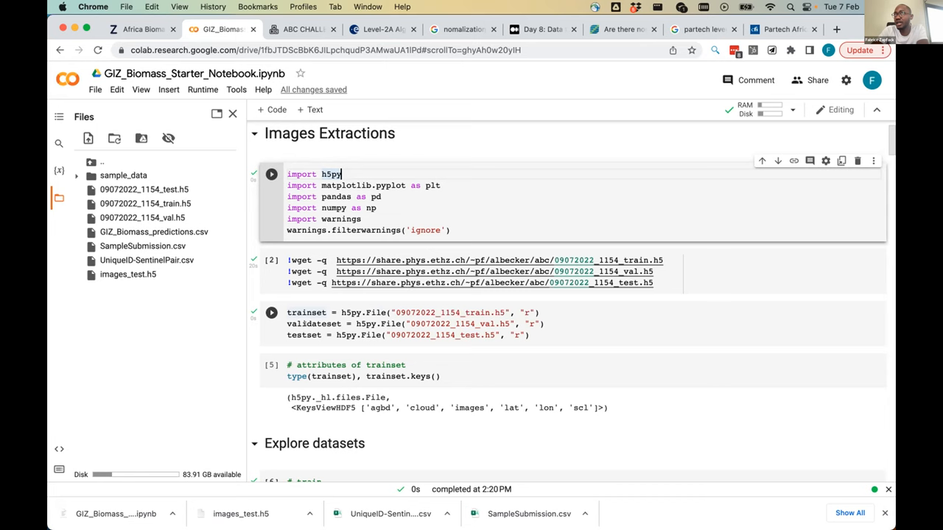
scroll("down", 3)
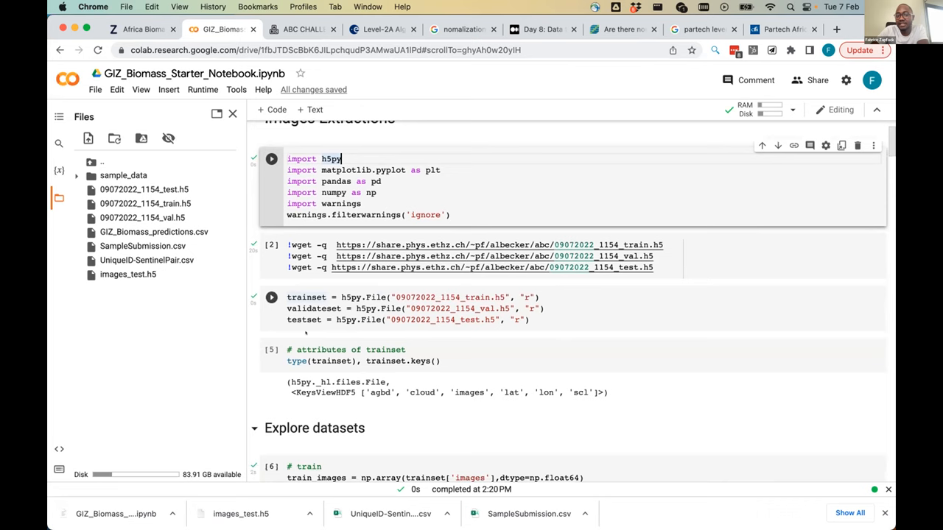
scroll("down", 3)
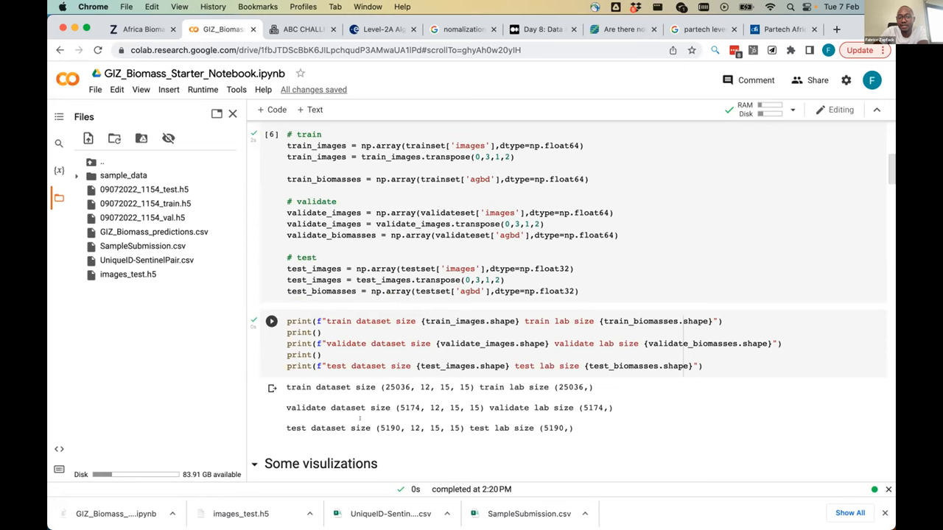
left_click(271, 321)
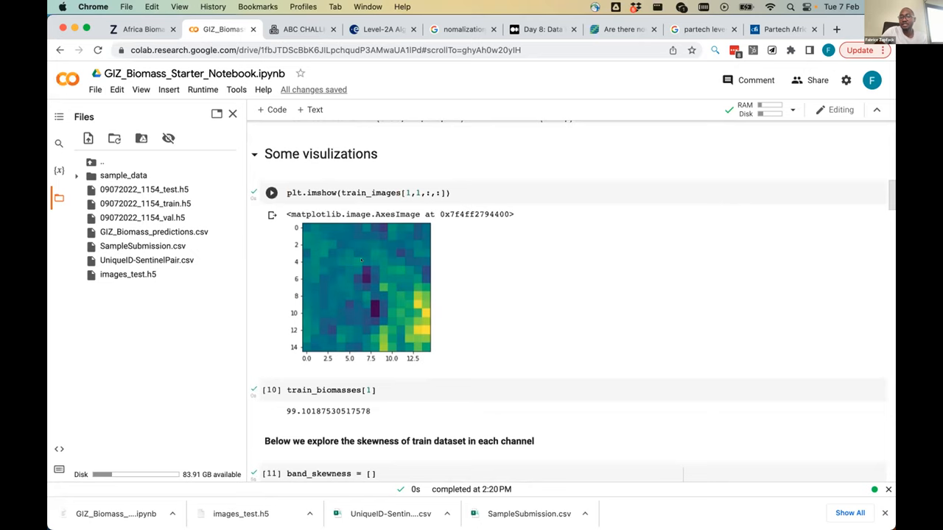
mouse_move(378, 307)
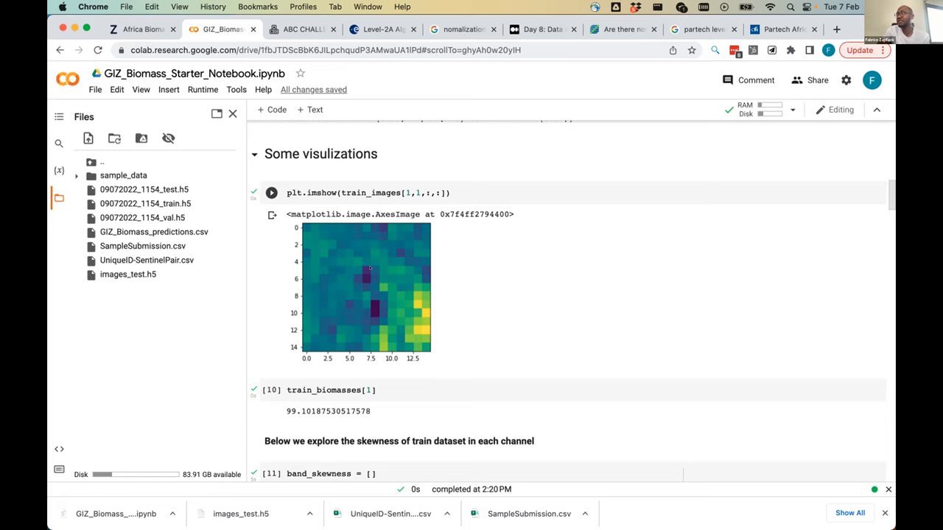
mouse_move(362, 276)
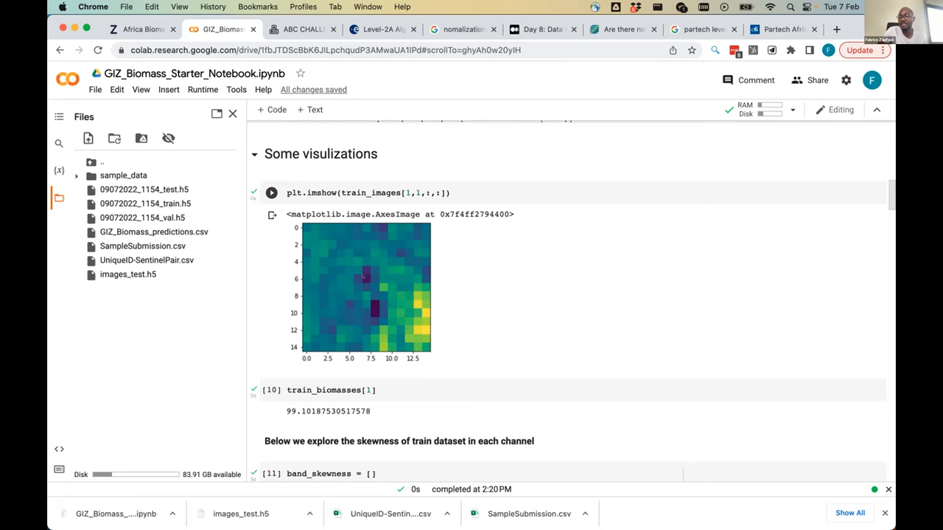
Scroll past the train_biomasses cell to the band_skewness cells and skewness bar chart
scroll("down", 3)
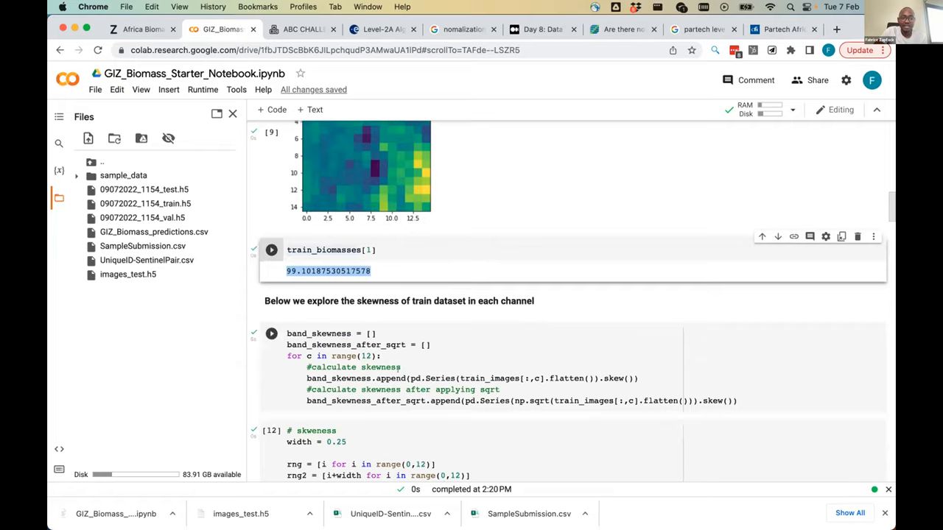
scroll("down", 3)
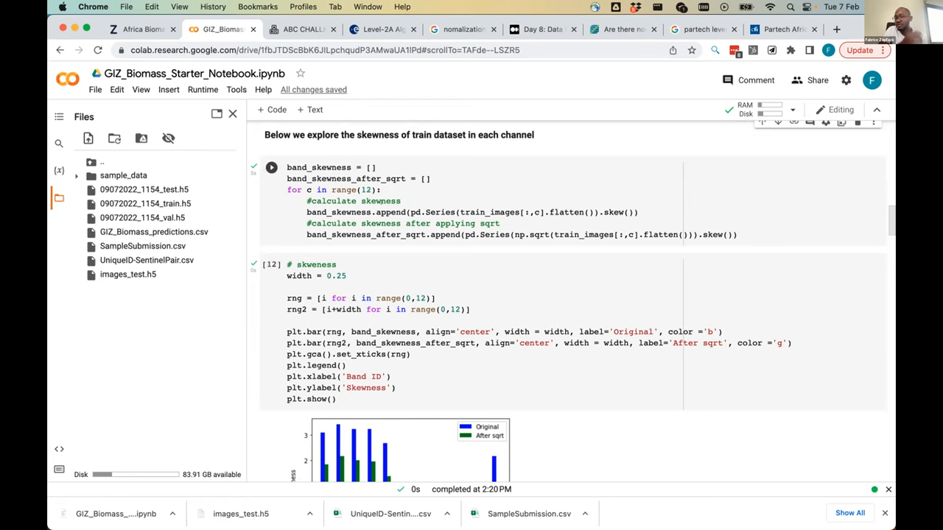
scroll("down", 3)
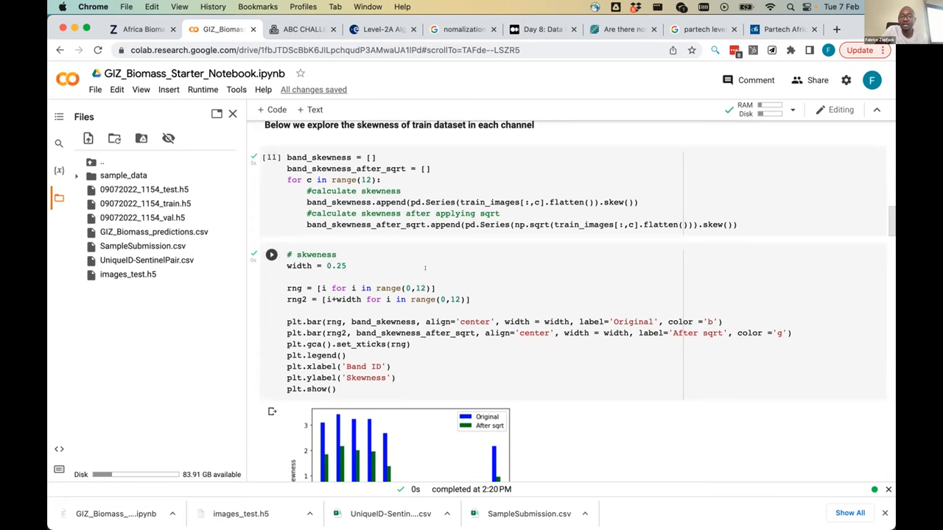
scroll("down", 3)
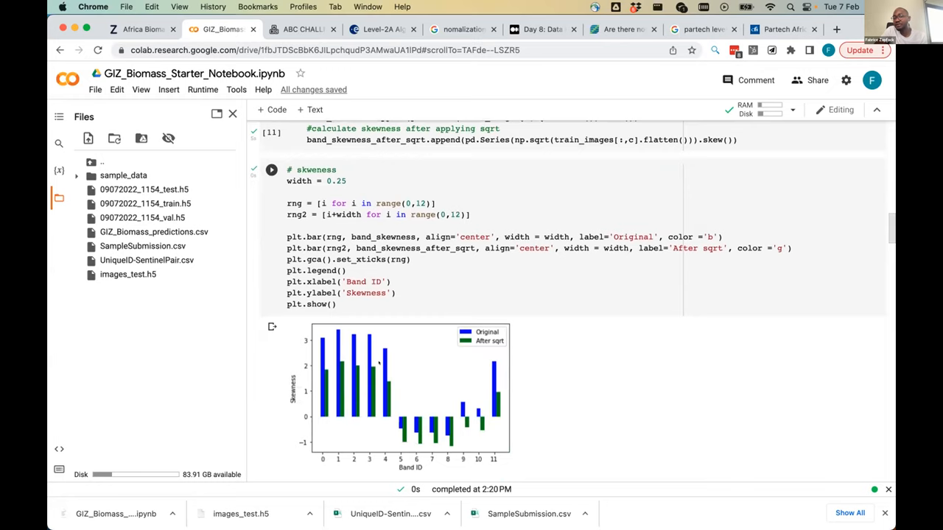
scroll("down", 3)
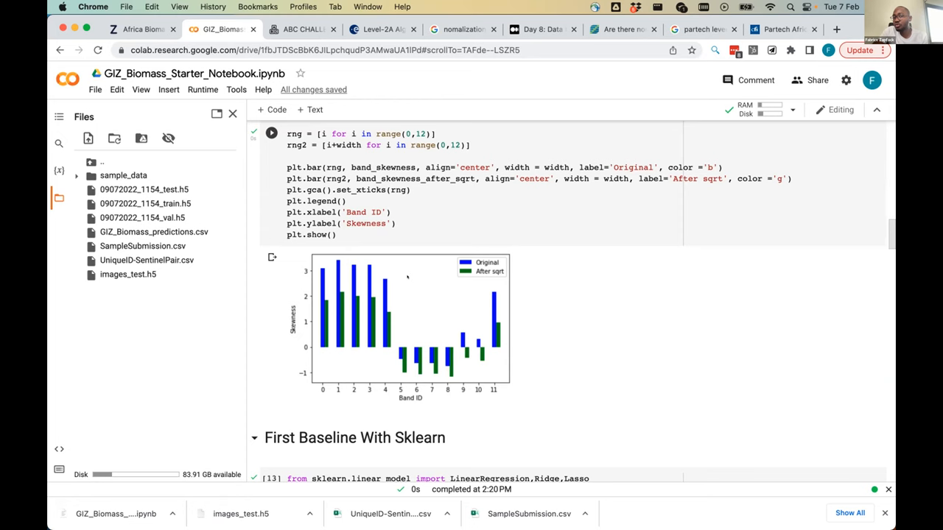
scroll("down", 3)
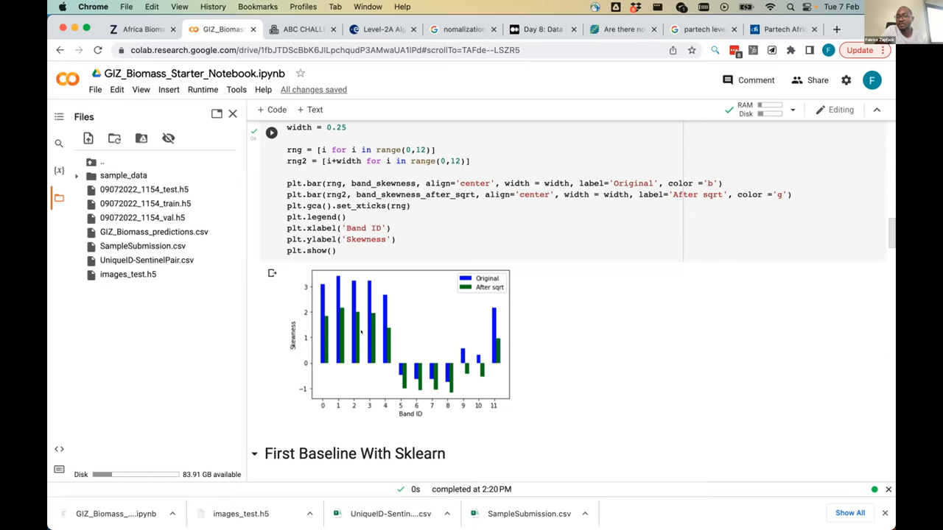
scroll("down", 3)
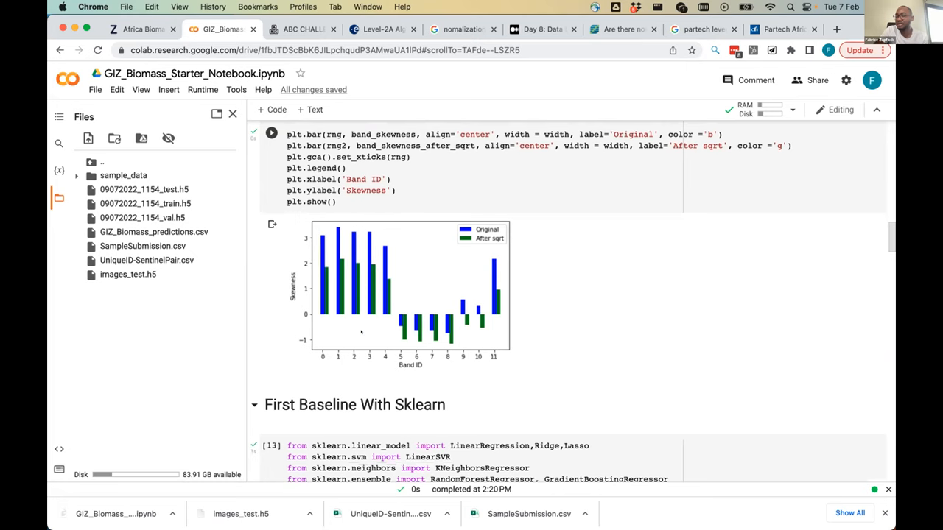
scroll("down", 3)
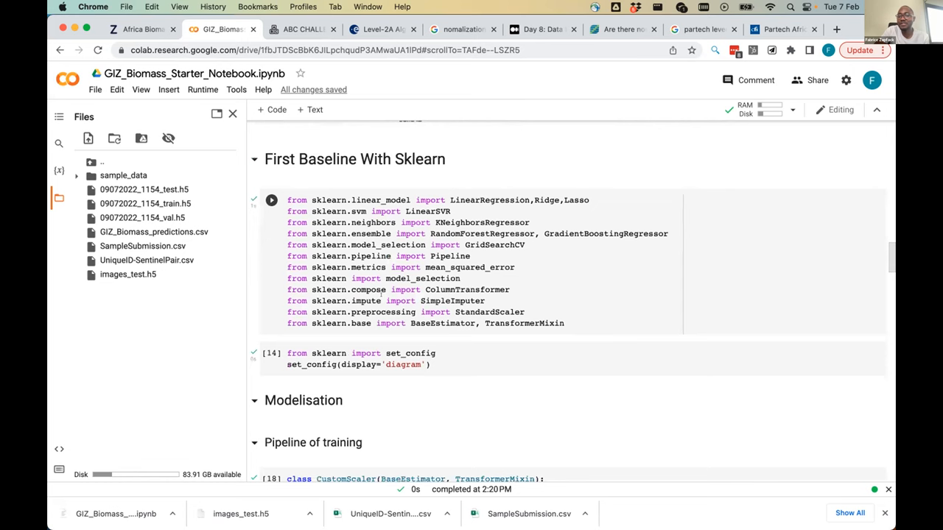
scroll("down", 3)
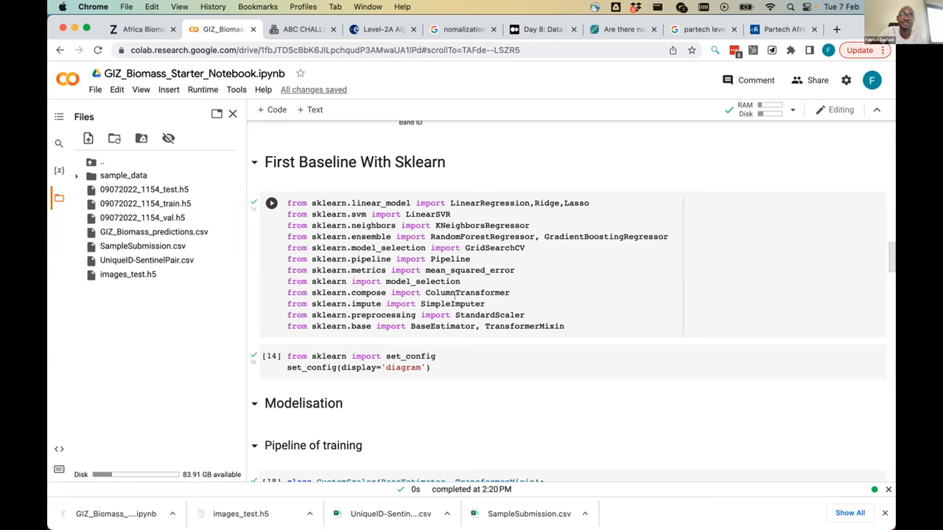
scroll("down", 3)
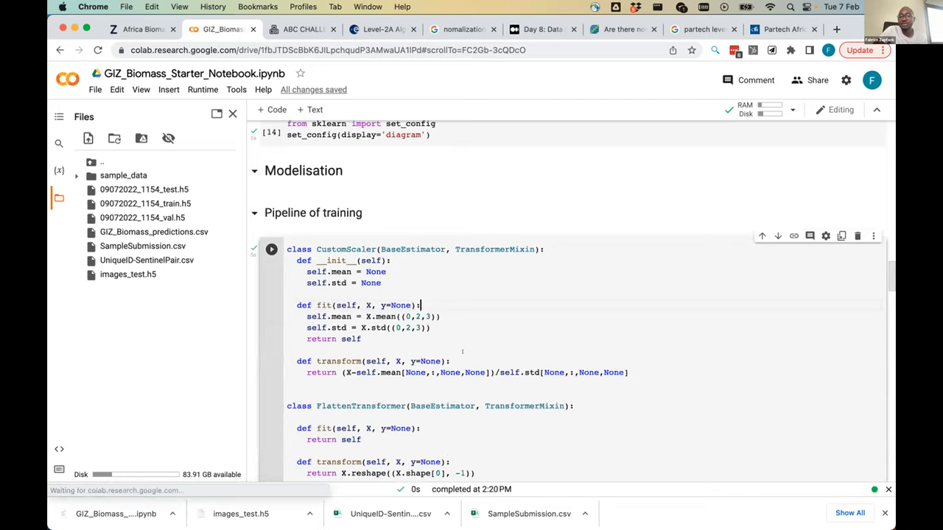
scroll("down", 3)
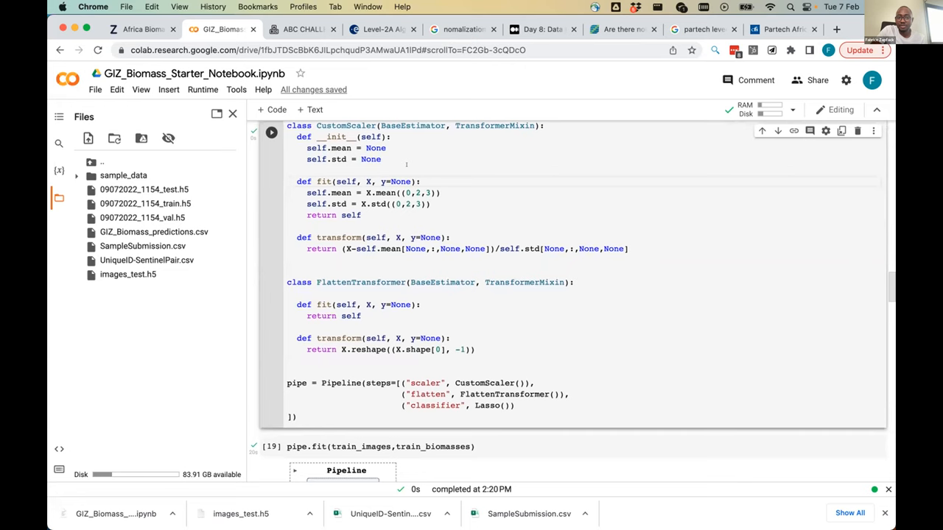
scroll("down", 3)
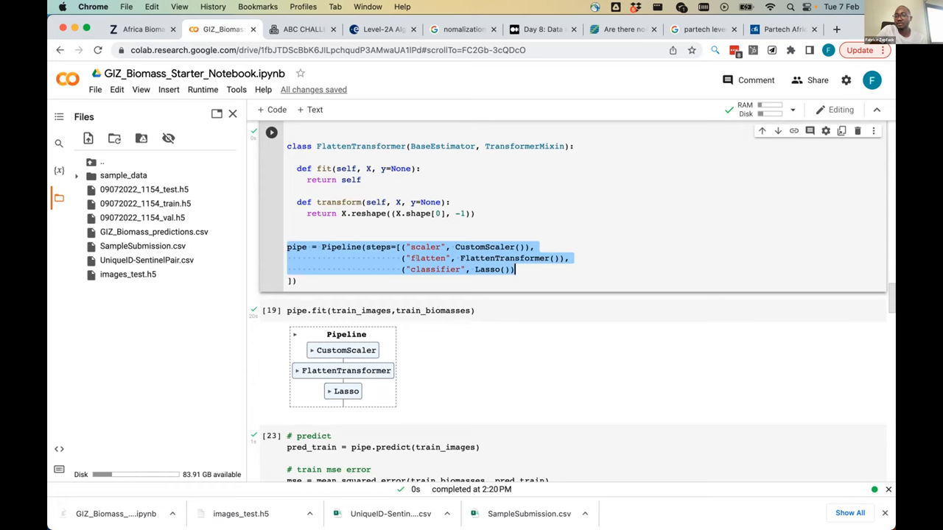
left_click(498, 269)
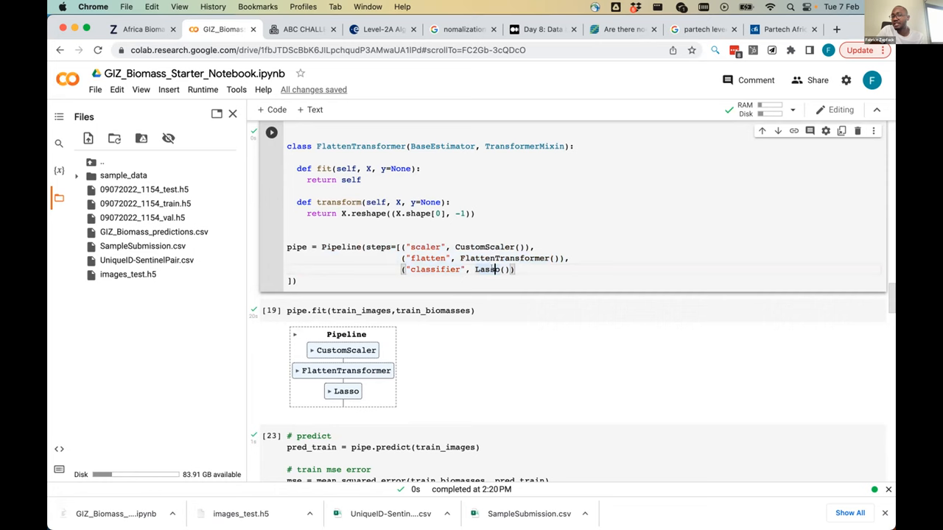
scroll("down", 3)
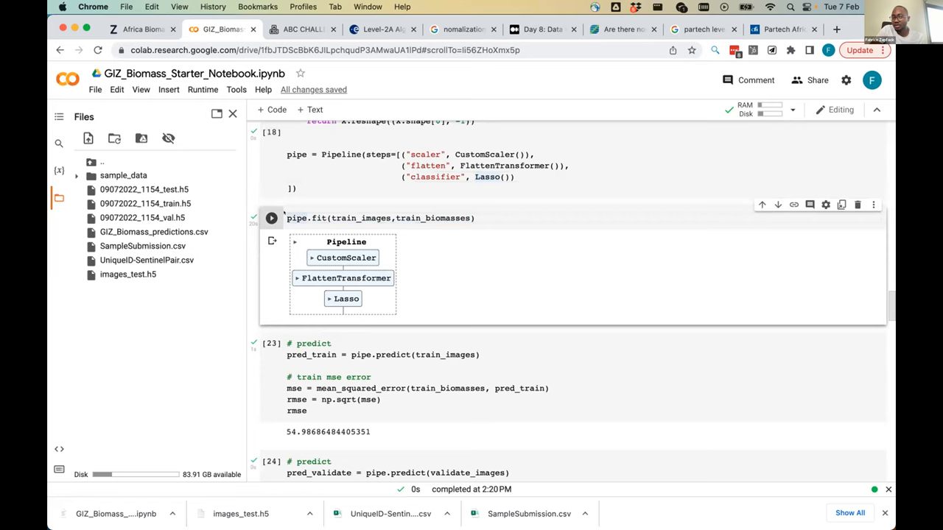
Reach the train and validation RMSE cells and highlight the mean_squared_error call
scroll("down", 3)
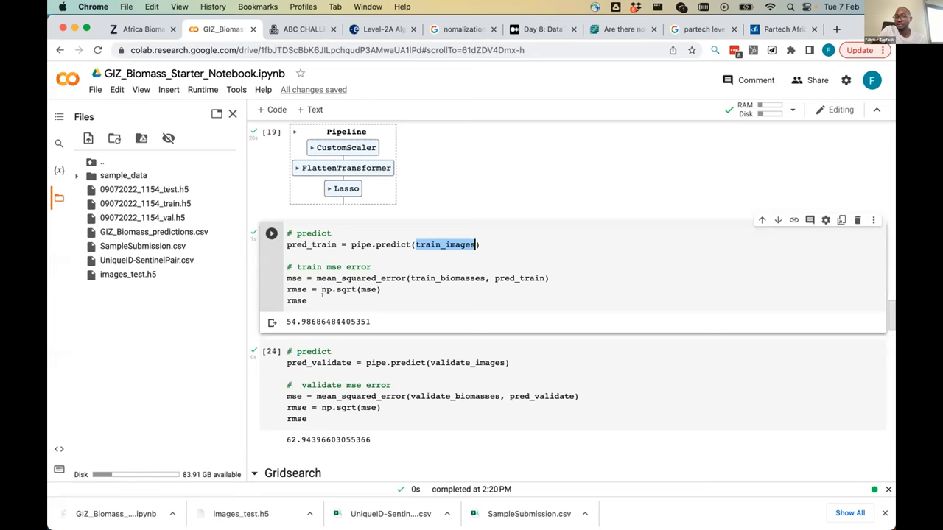
scroll("down", 3)
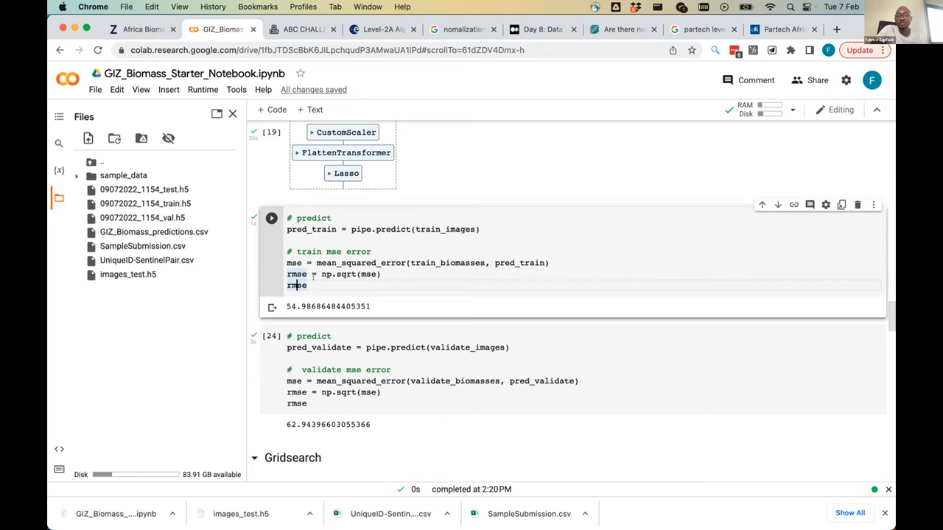
left_click_drag(318, 262, 380, 274)
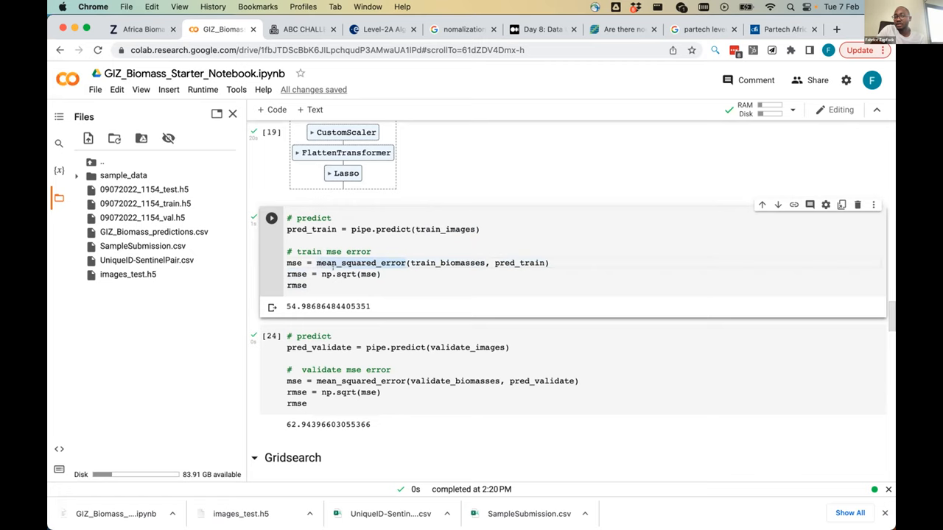
Scroll on to the Gridsearch section's hyperparameter dictionaries for four regressors
scroll("down", 3)
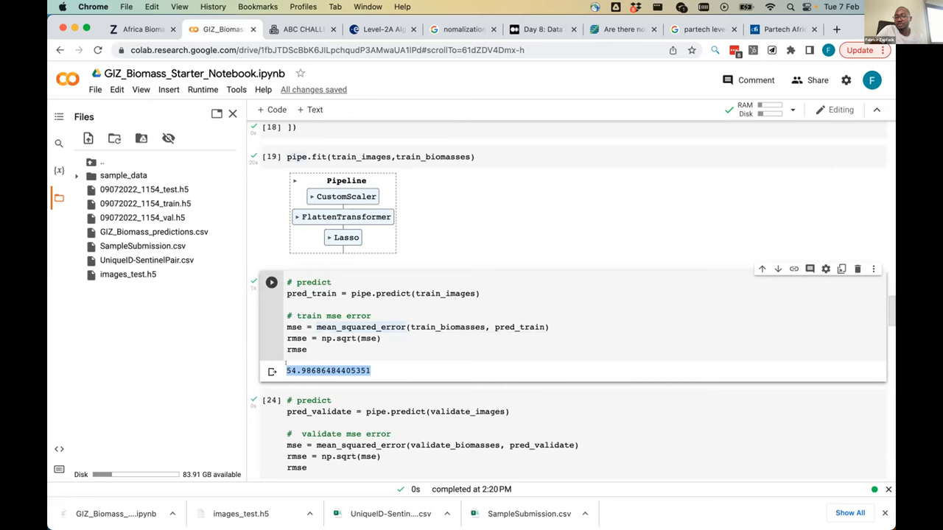
scroll("down", 3)
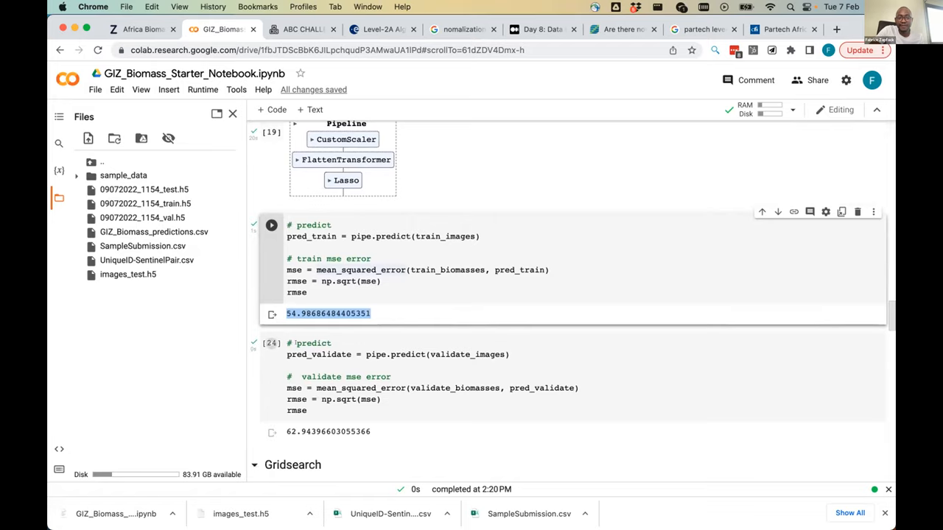
scroll("down", 3)
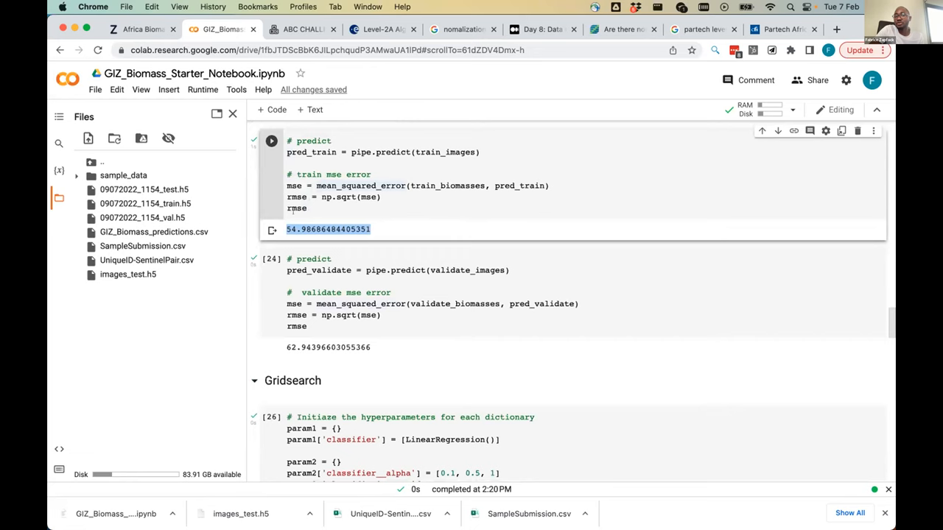
scroll("down", 3)
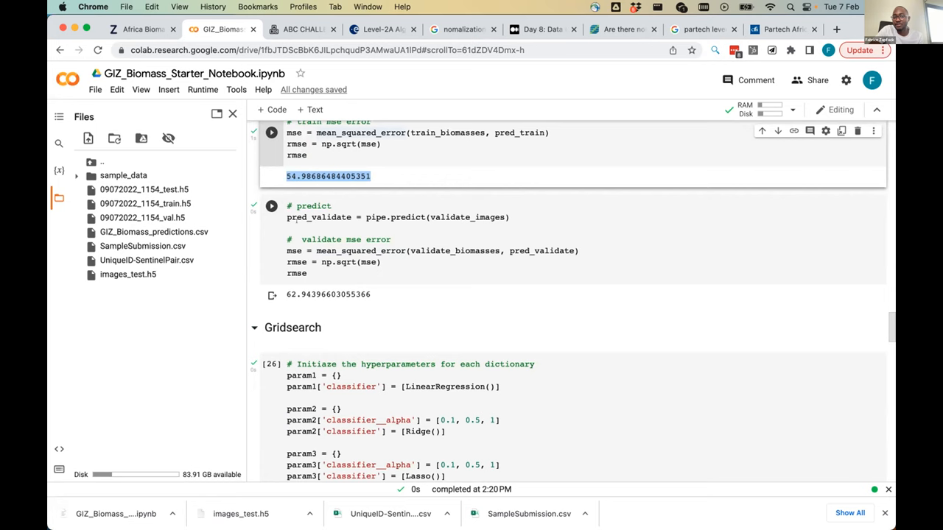
scroll("down", 3)
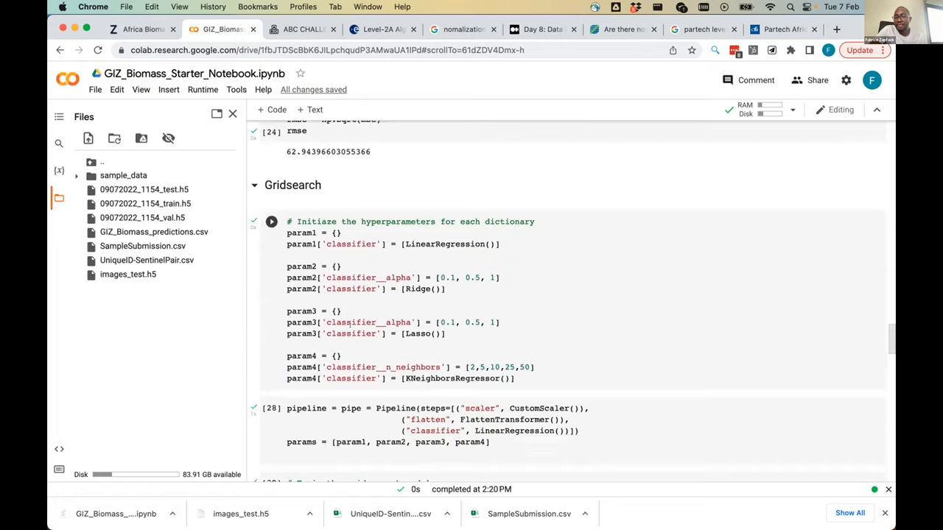
scroll("down", 3)
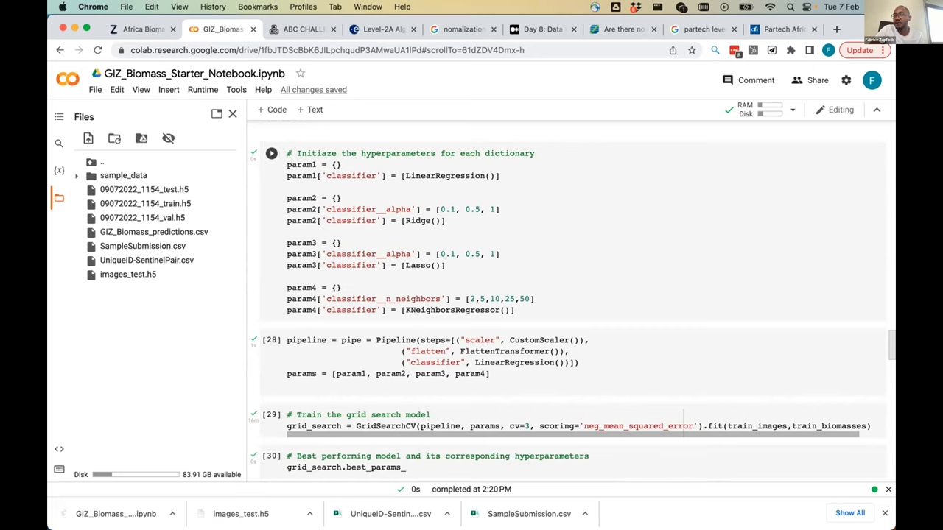
double_click(444, 176)
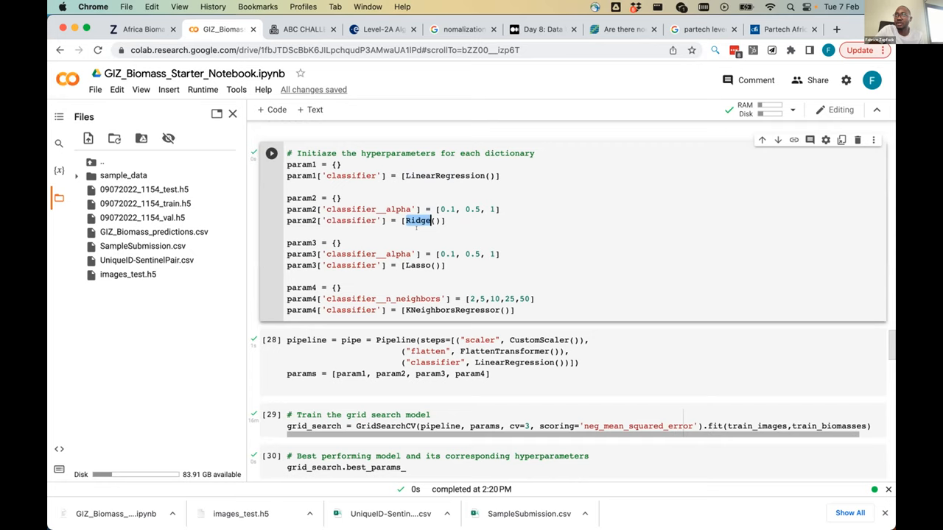
double_click(451, 310)
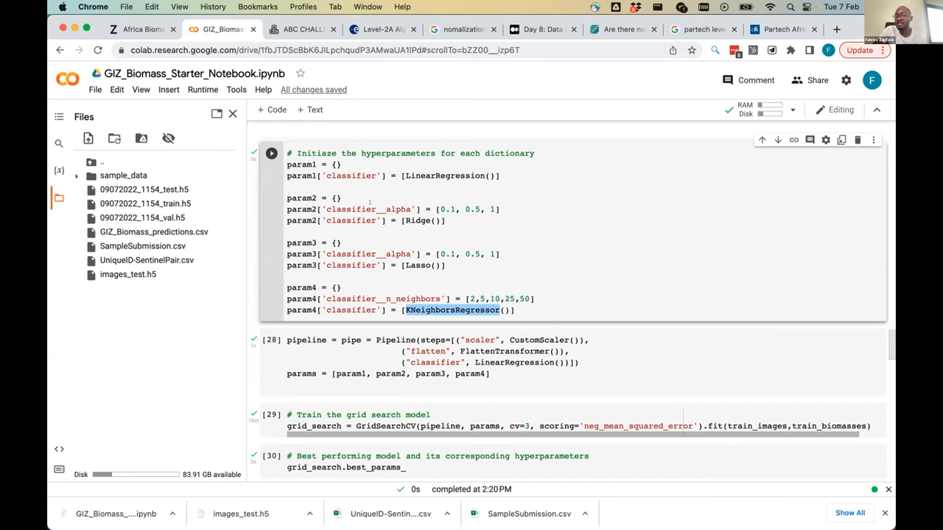
double_click(399, 209)
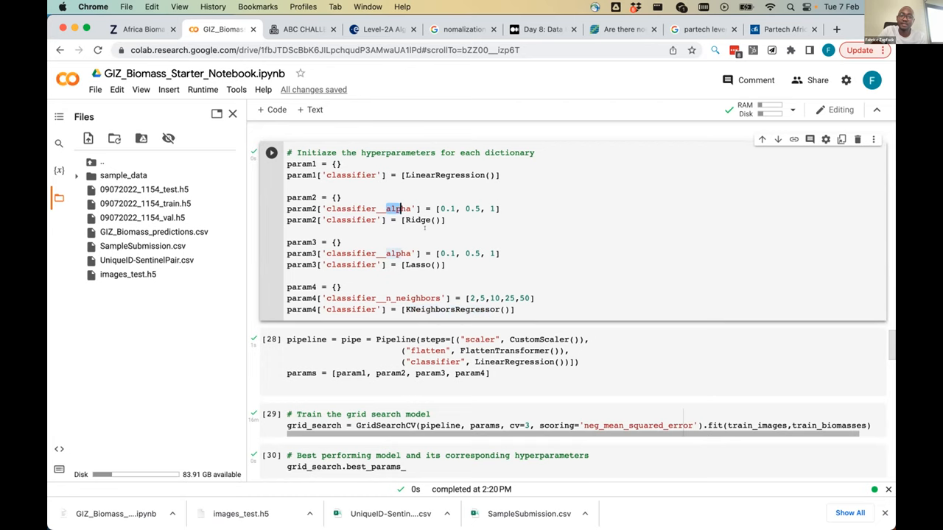
scroll("down", 3)
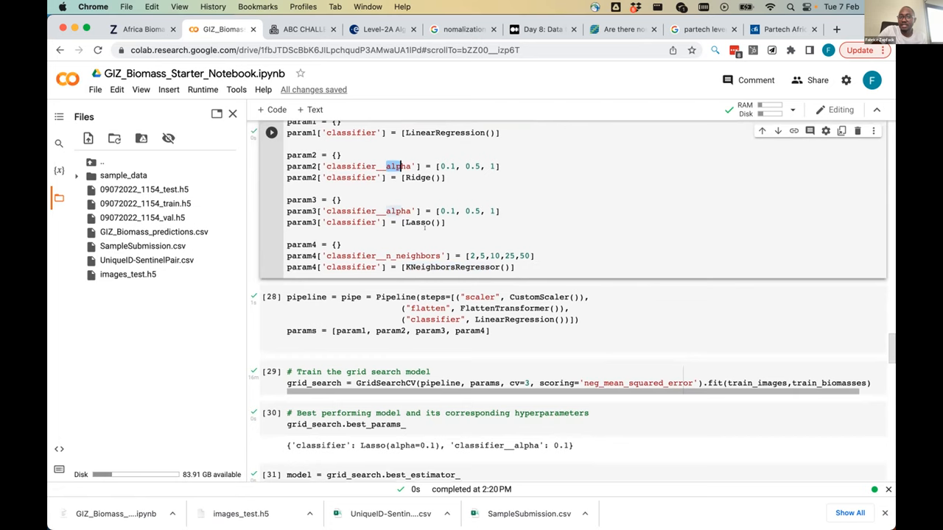
Highlight the CustomScaler pipeline step, then reach the grid search training cell with RMSE about 52.94
scroll("down", 3)
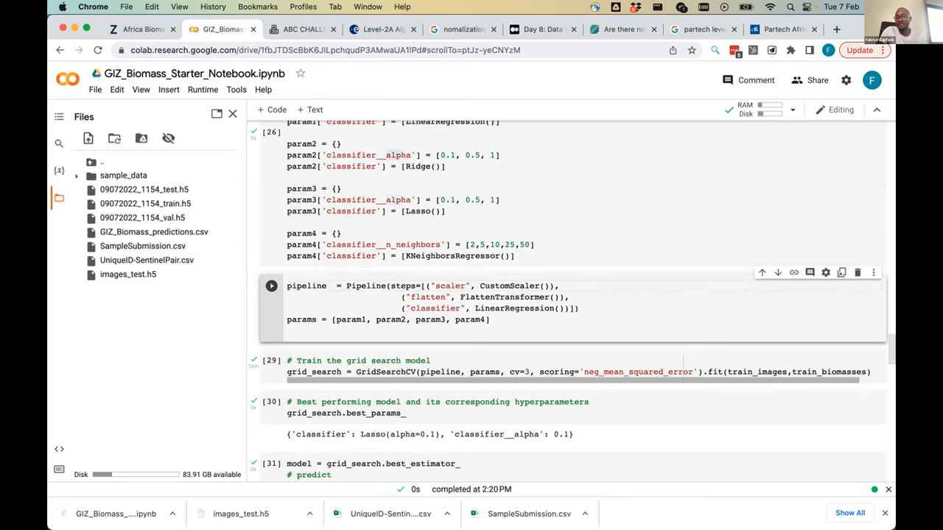
double_click(505, 286)
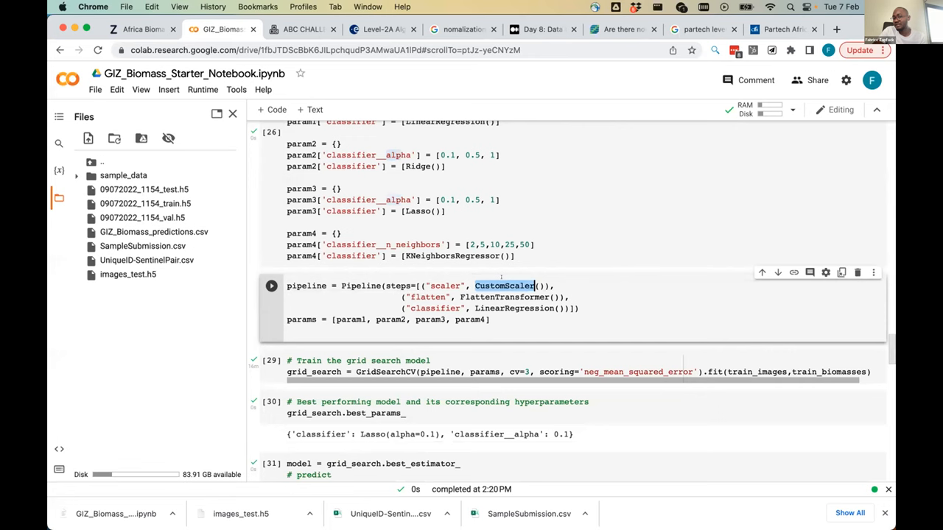
scroll("down", 3)
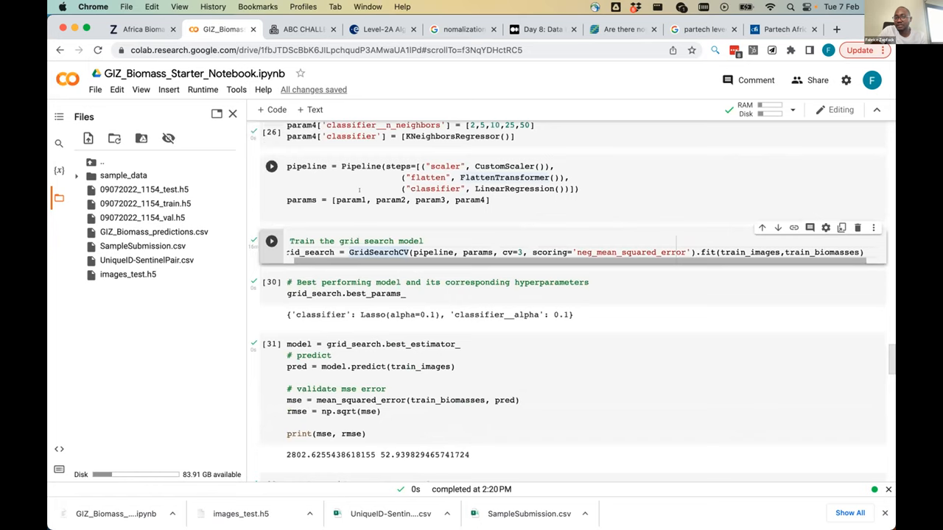
scroll("down", 3)
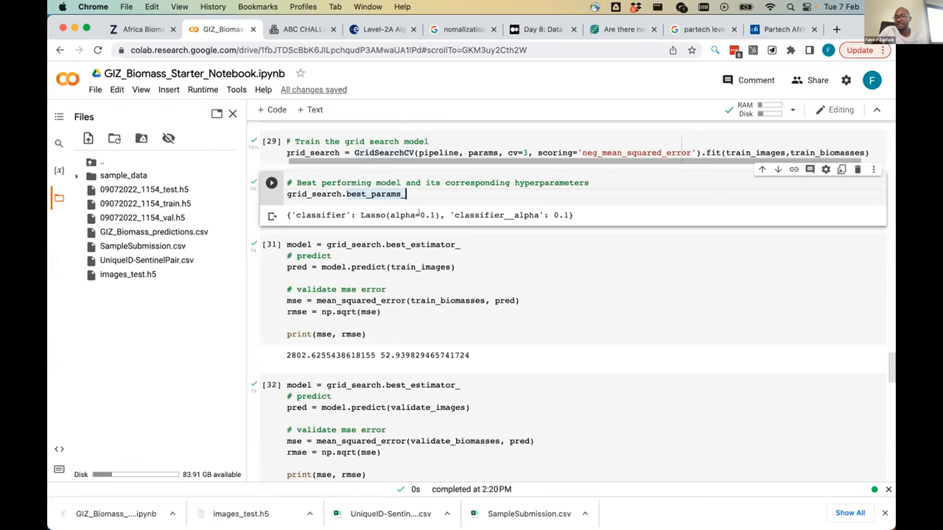
scroll("down", 3)
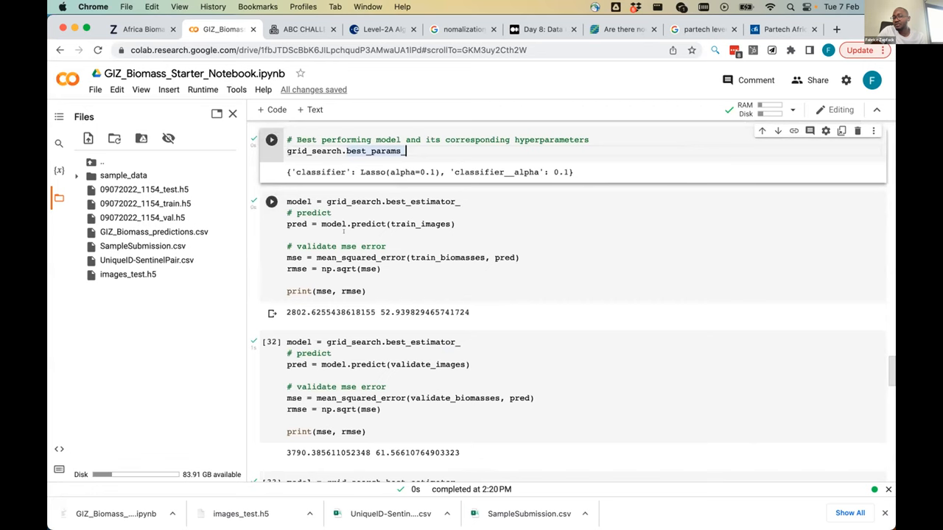
scroll("down", 3)
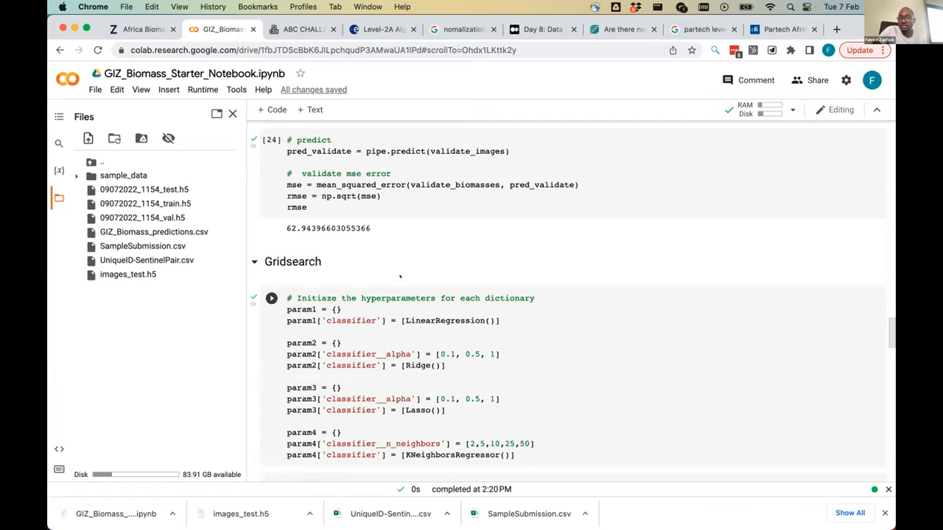
scroll("down", 3)
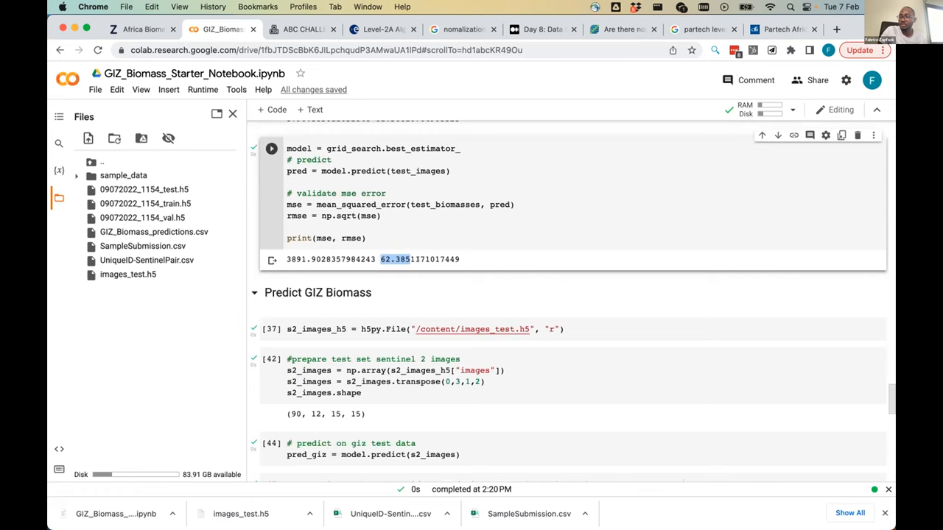
scroll("down", 3)
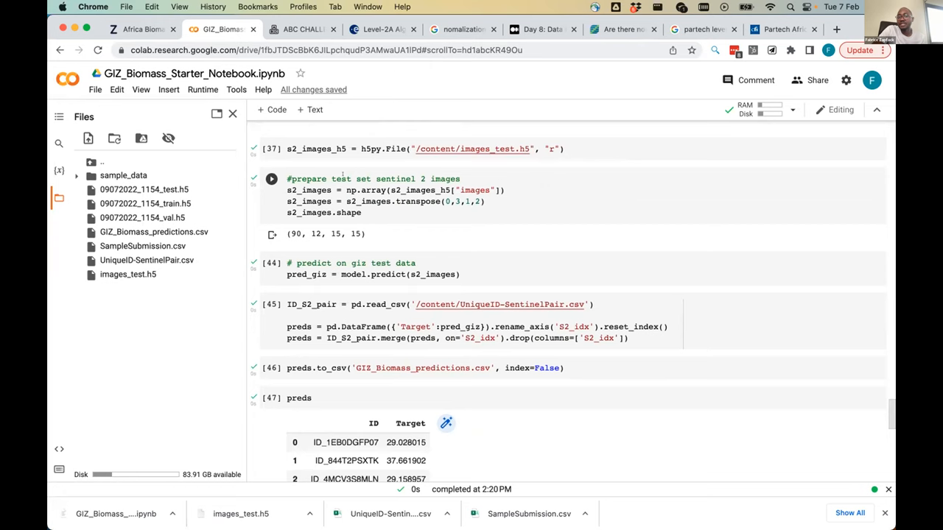
scroll("down", 3)
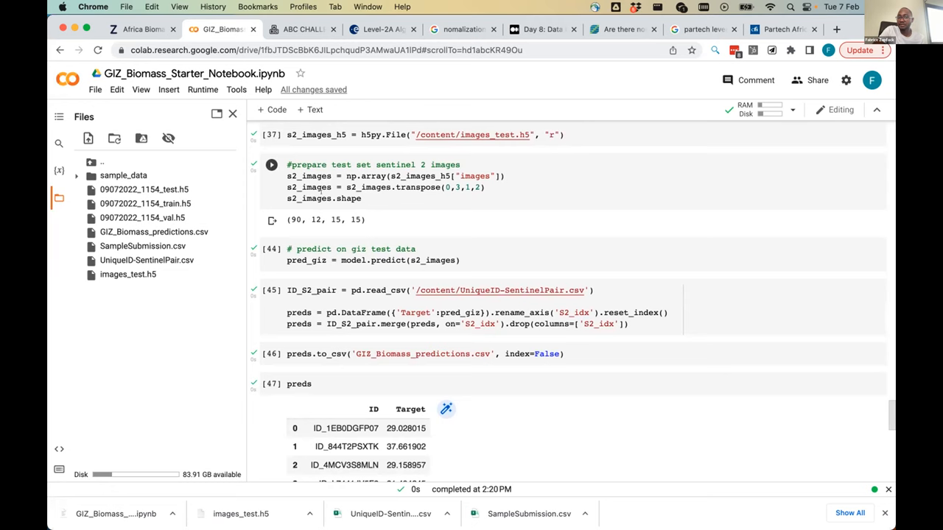
double_click(353, 216)
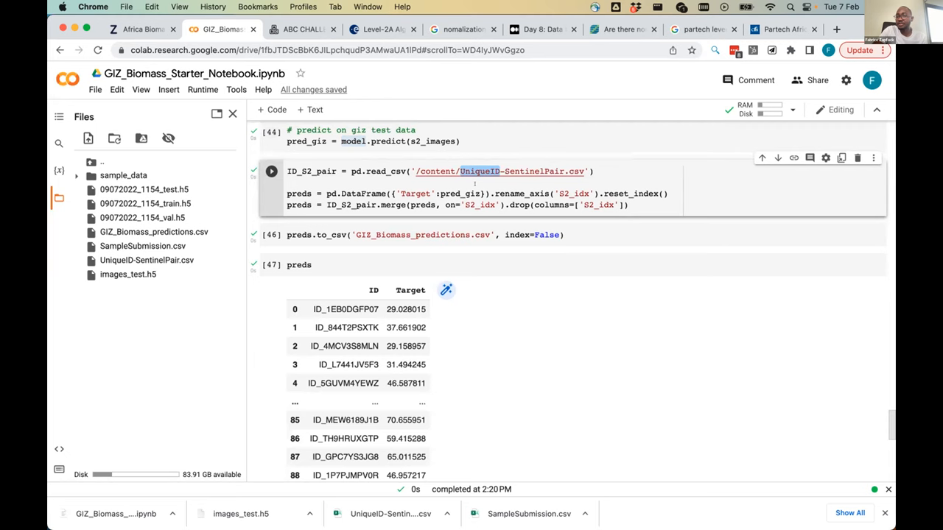
scroll("down", 3)
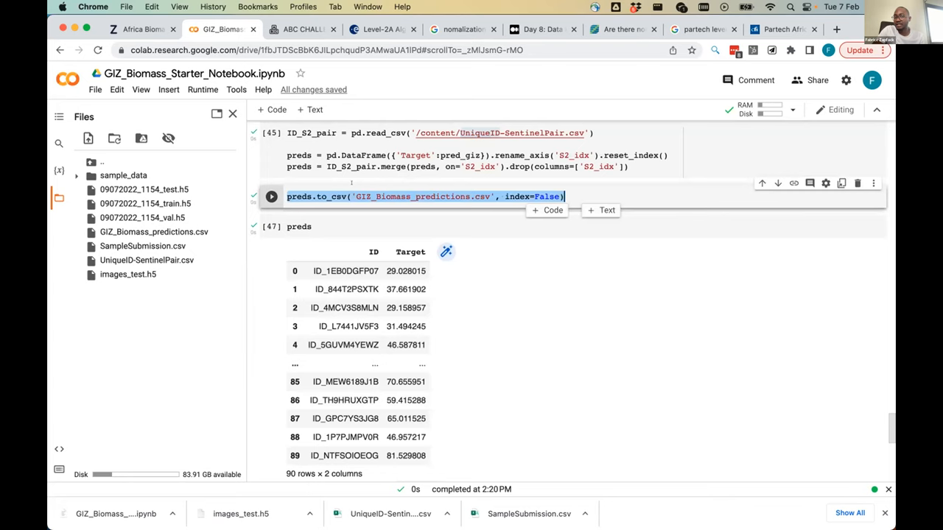
scroll("down", 3)
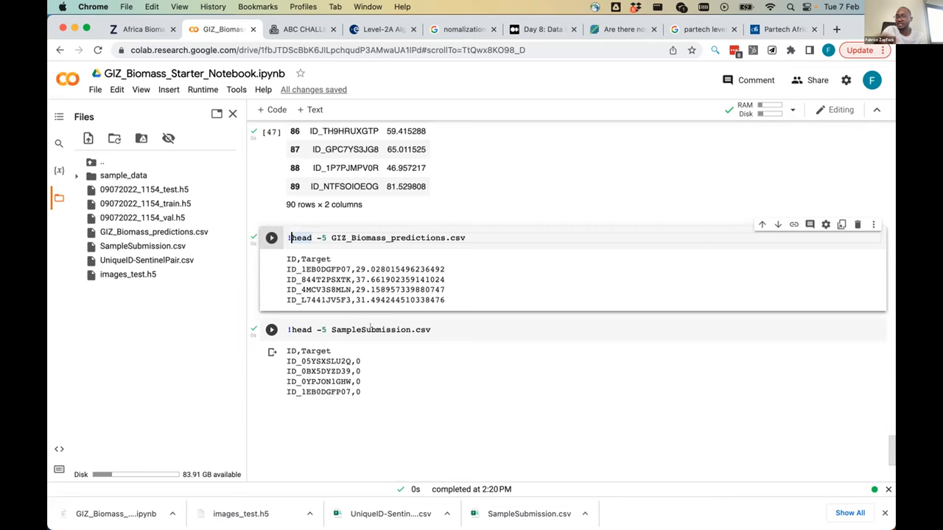
left_click(271, 329)
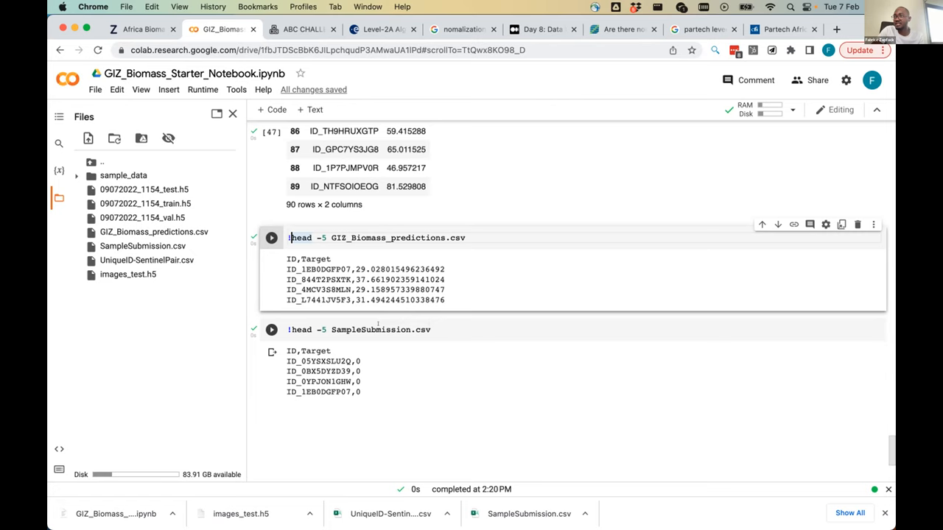
left_click(271, 329)
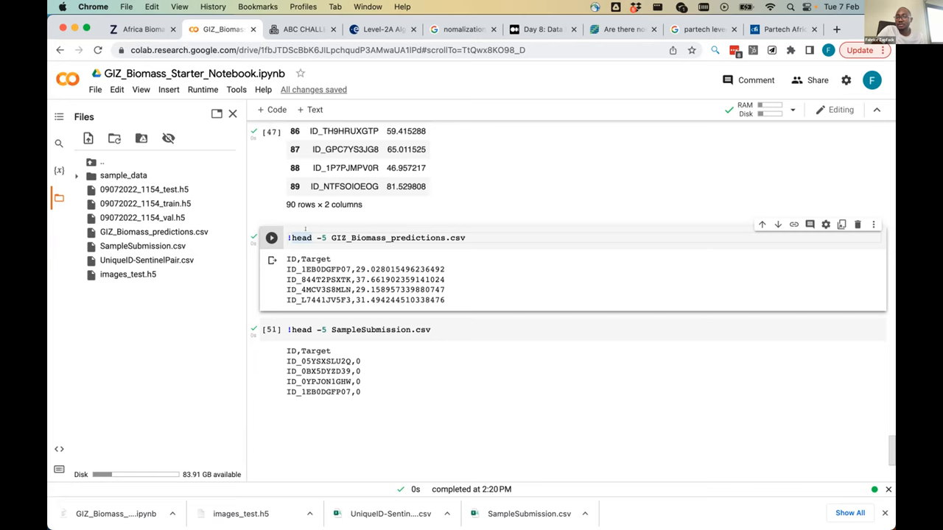